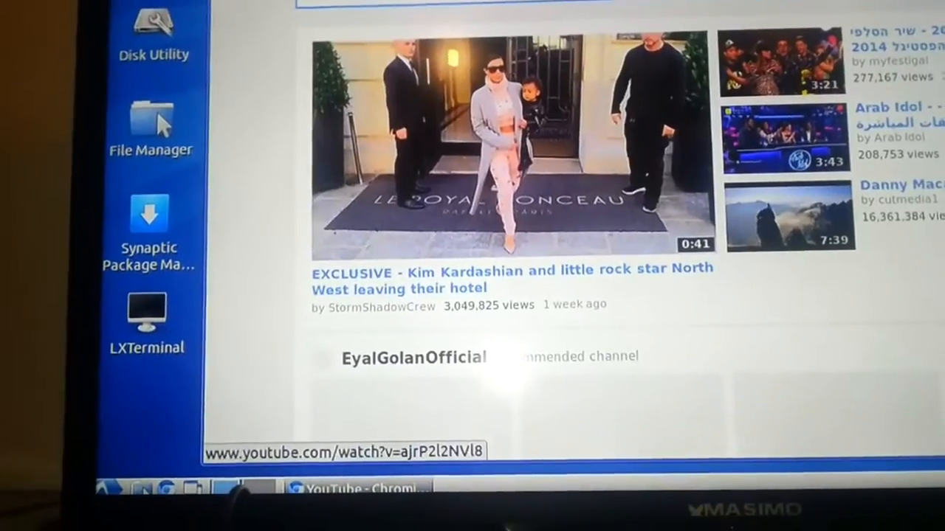
Run the mistyped 'sudo get-apps update' and get a command-not-found error
{"action": "scroll", "scroll_direction": "down", "scroll_amount": 3}
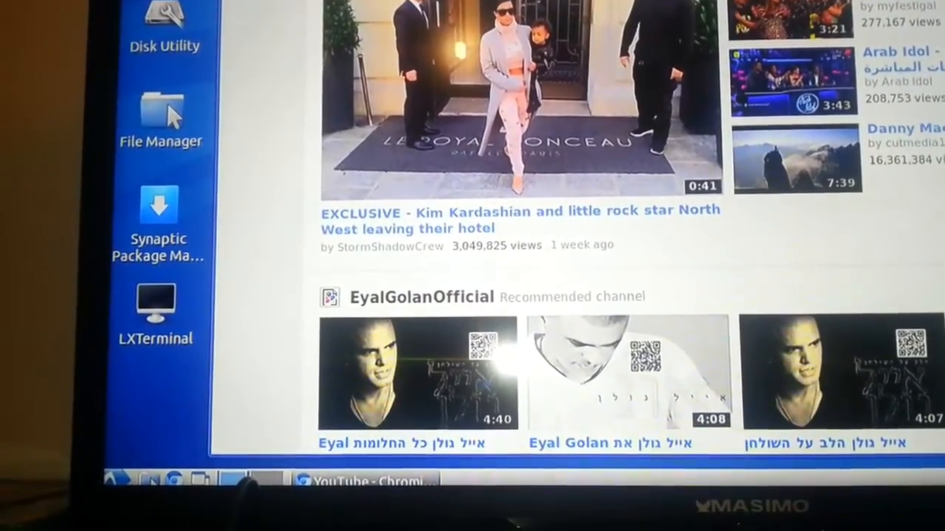
{"action": "scroll", "scroll_direction": "down", "scroll_amount": 3}
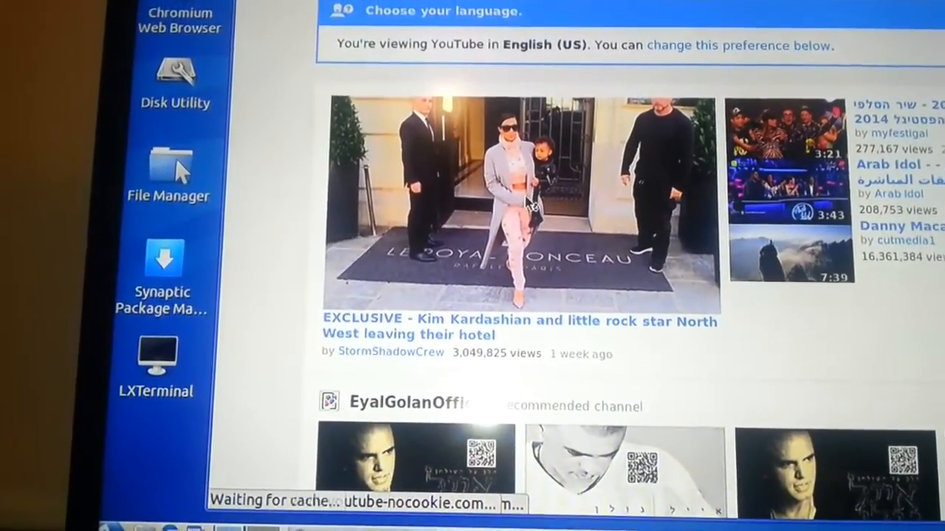
{"action": "left_click", "coordinate": [524, 199]}
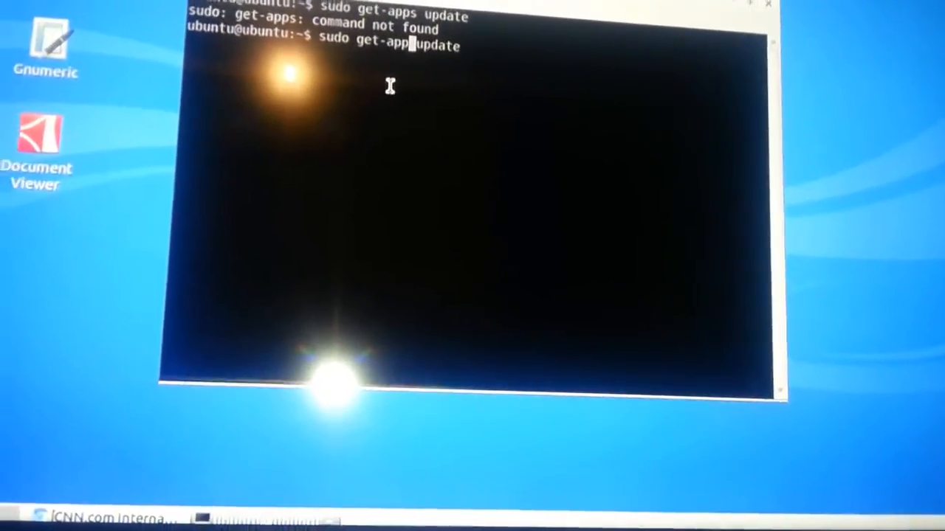
{"action": "key", "text": "Return"}
{"action": "type", "text": "sudo"}
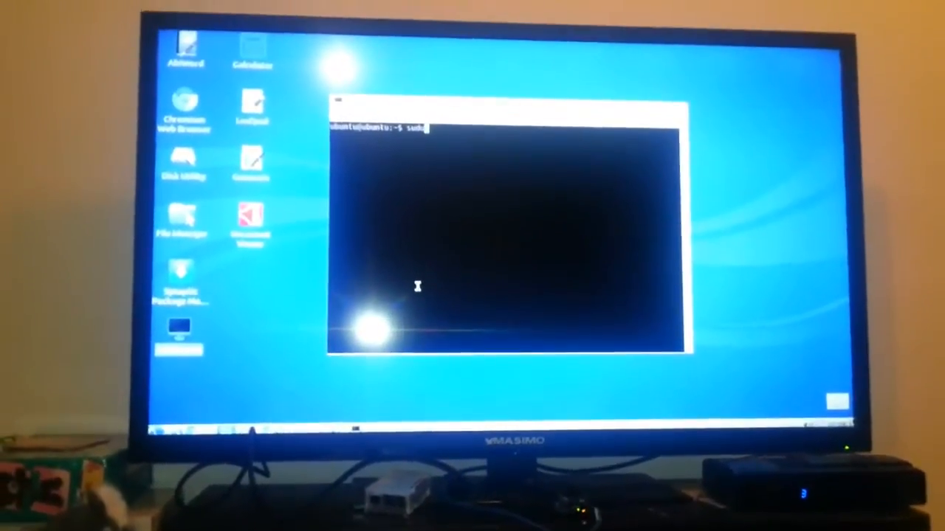
Enter 'sudo apt-get update' correctly and let the package list refresh complete
{"action": "type", "text": "apt-get"}
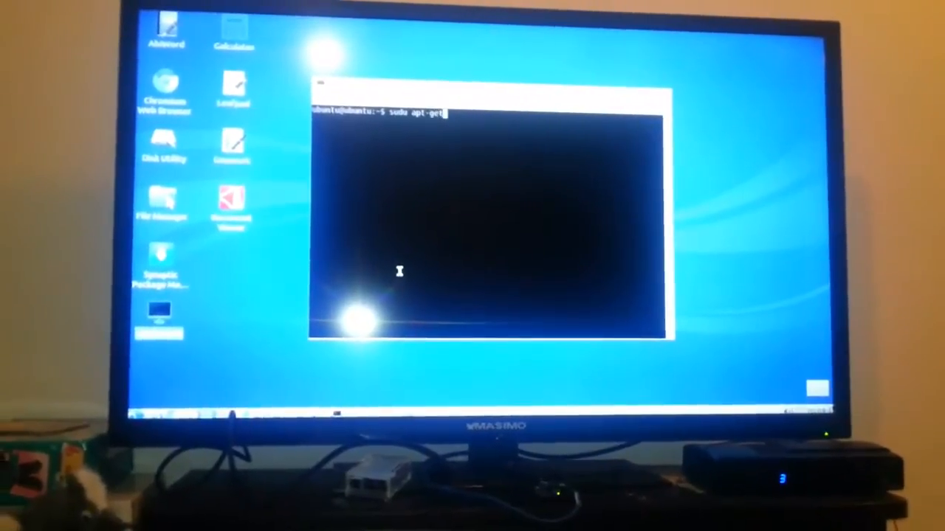
{"action": "type", "text": "update"}
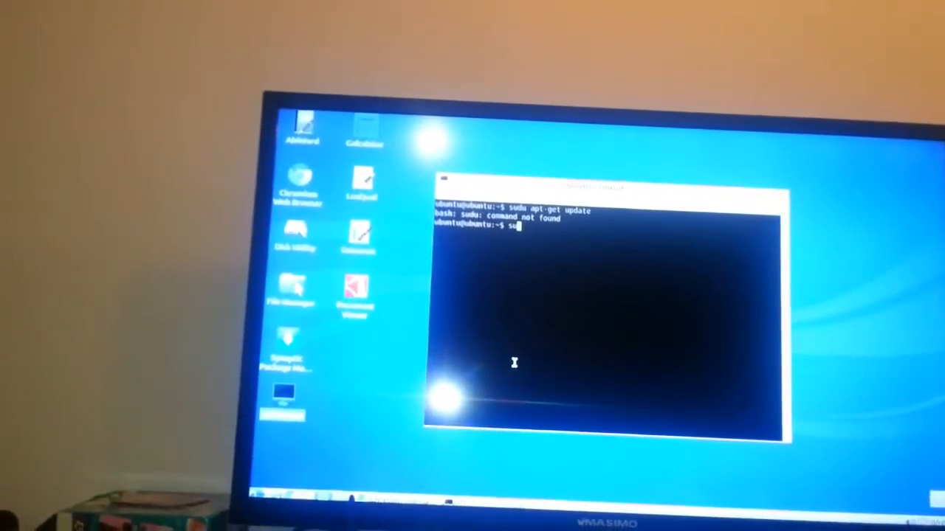
{"action": "type", "text": "sudo"}
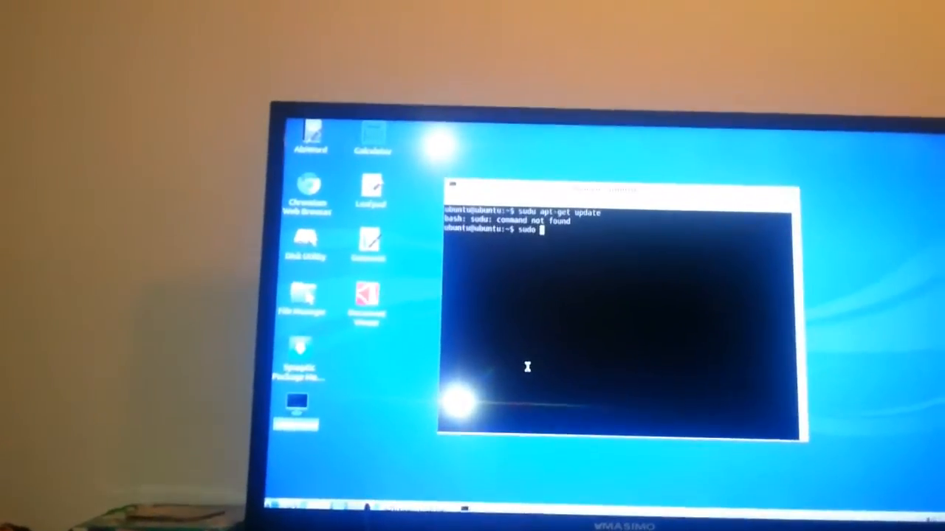
{"action": "type", "text": "apt"}
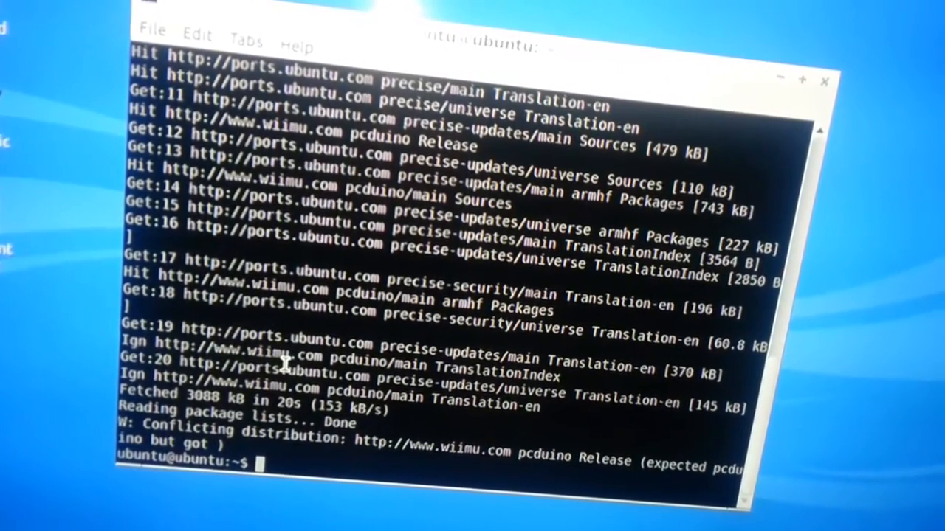
Run 'sudo apt-get update' a second time, ending with the conflicting-distribution warning
{"action": "type", "text": "sudo apt-get update"}
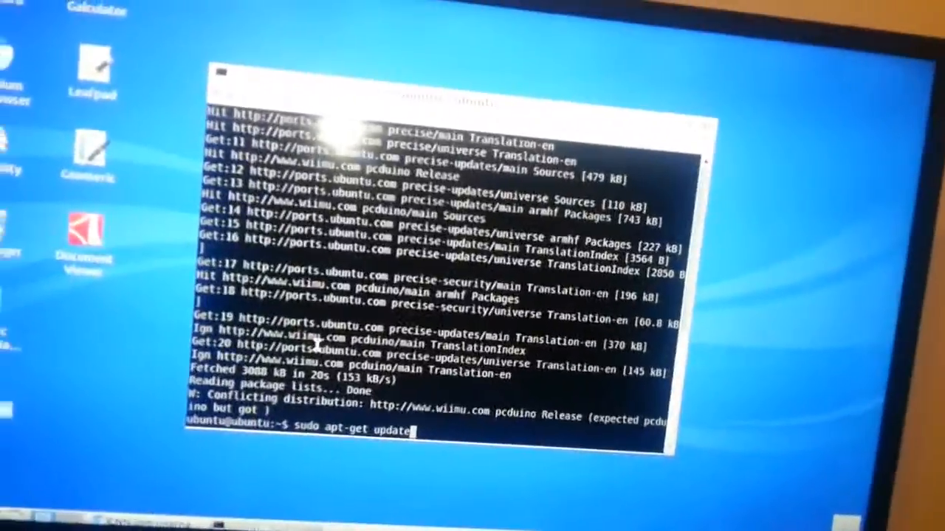
{"action": "key", "text": "Return"}
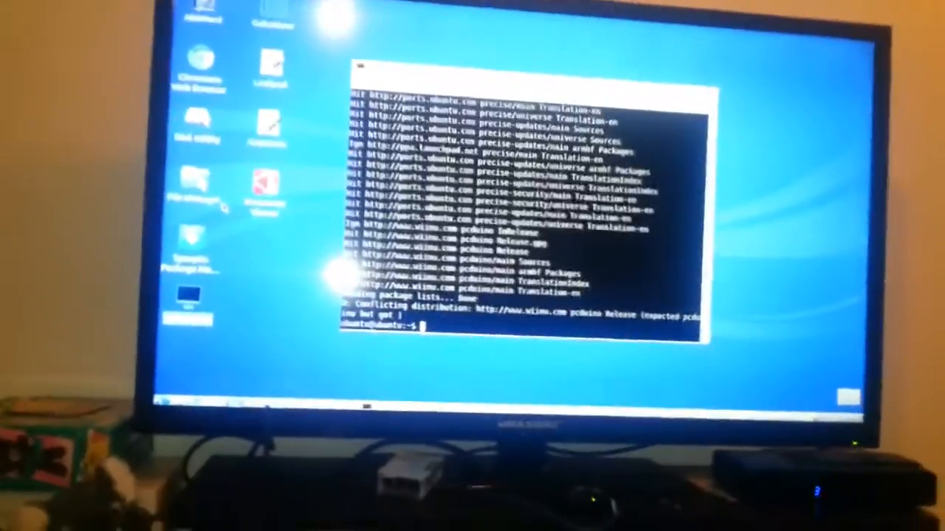
Run 'sudo apt-get tightvncserver' without 'install', get an invalid-operation error, and begin retyping
{"action": "type", "text": "sudo"}
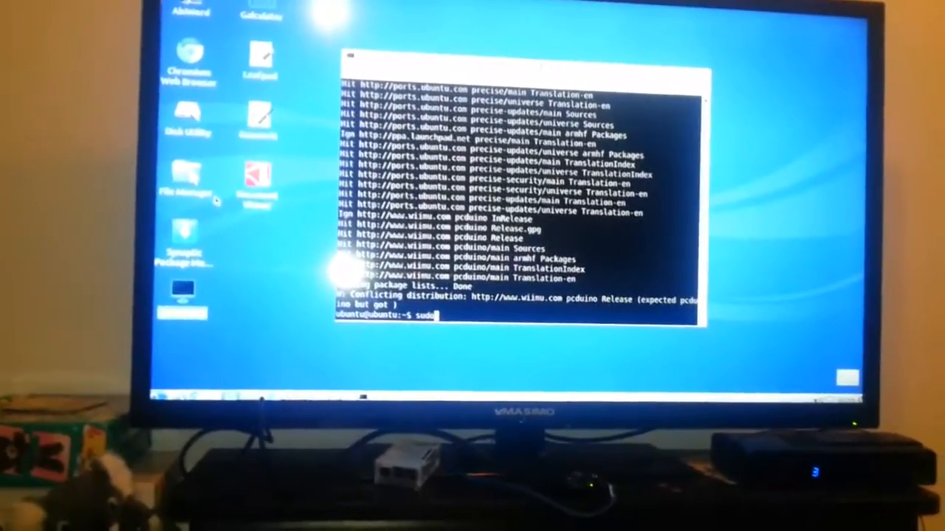
{"action": "type", "text": "apt-get t"}
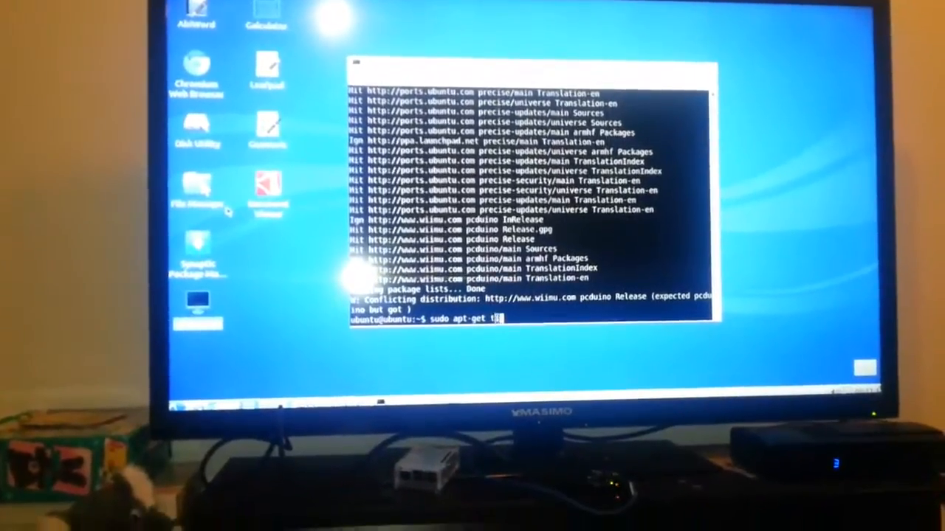
{"action": "type", "text": "ightvncserver"}
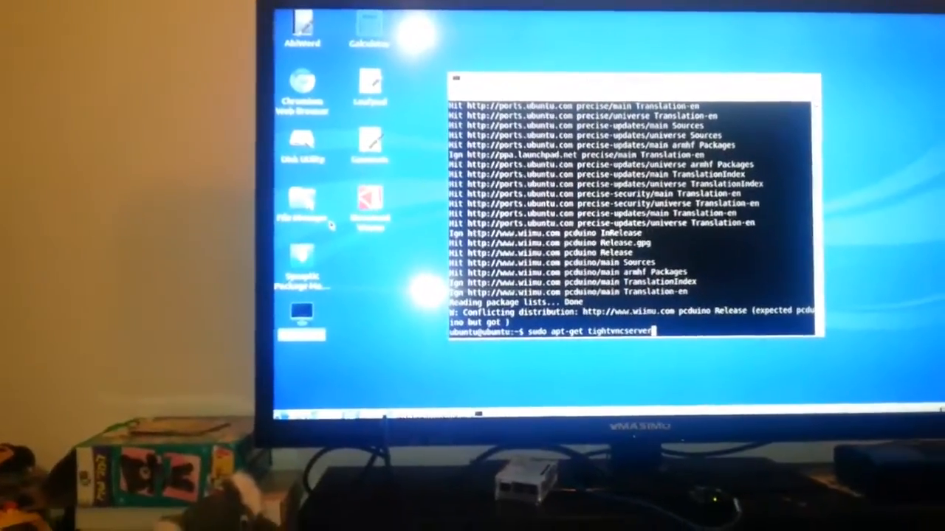
{"action": "key", "text": "Return"}
{"action": "type", "text": "sudo apt-get "}
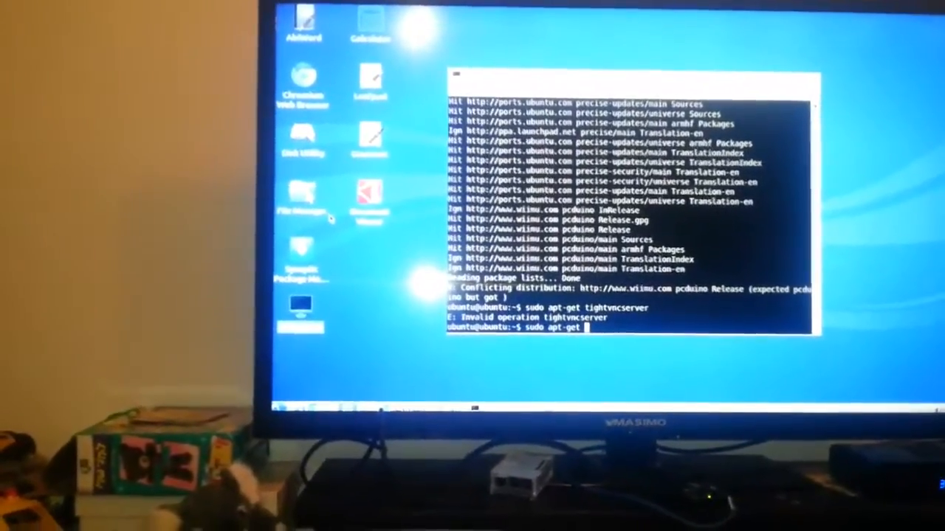
{"action": "type", "text": "tigh"}
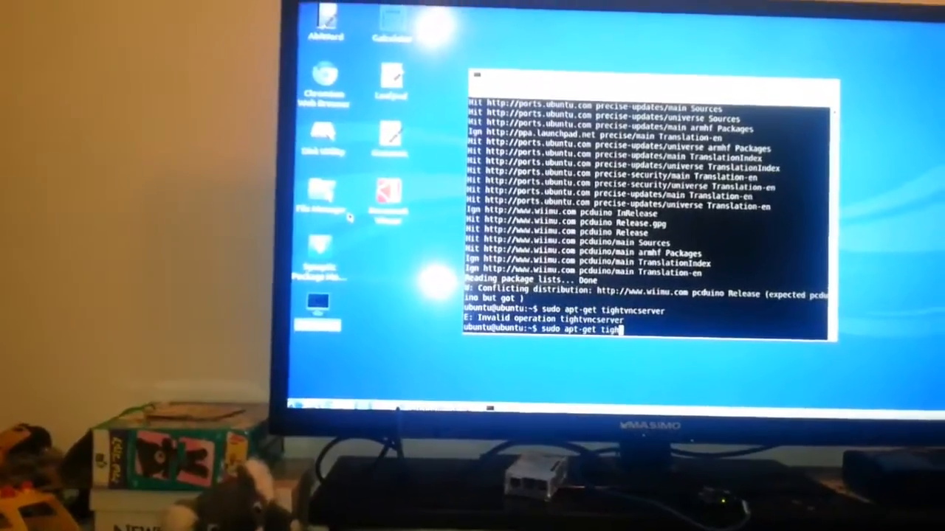